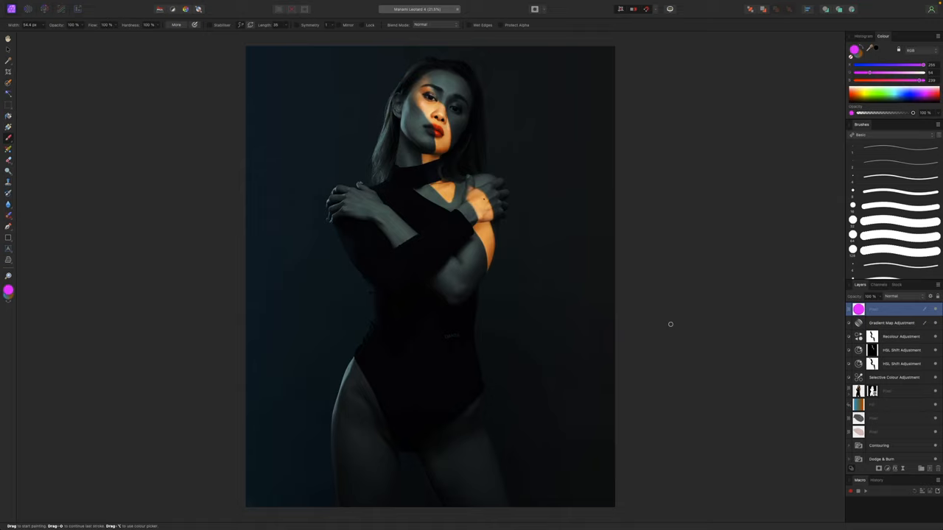
mouse_move(670, 326)
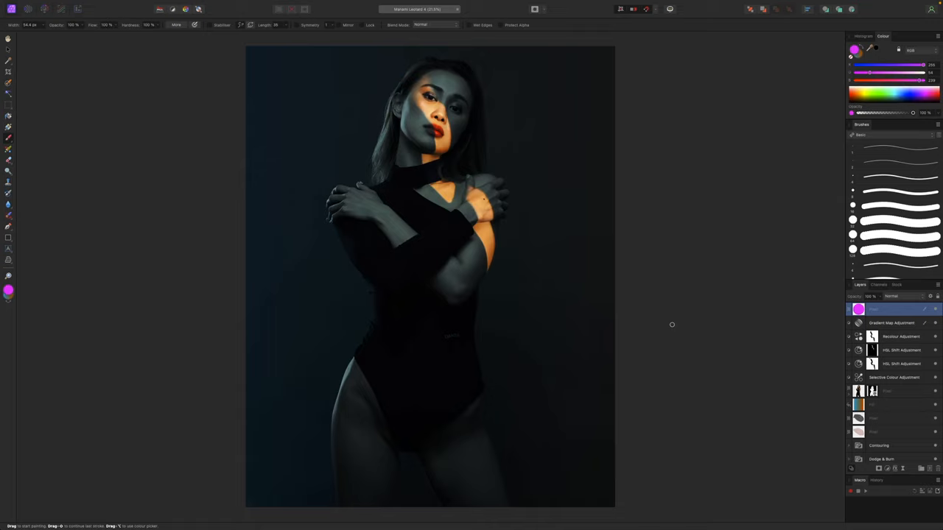
mouse_move(675, 323)
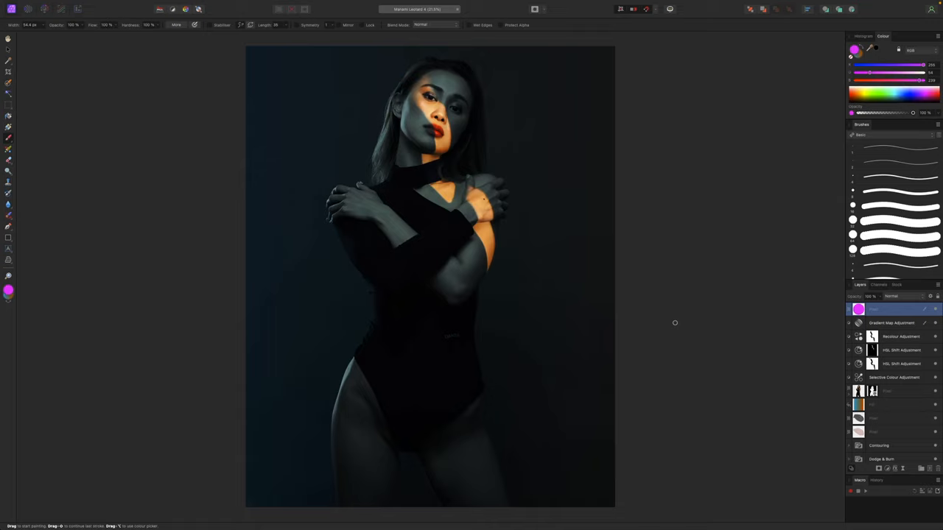
mouse_move(522, 170)
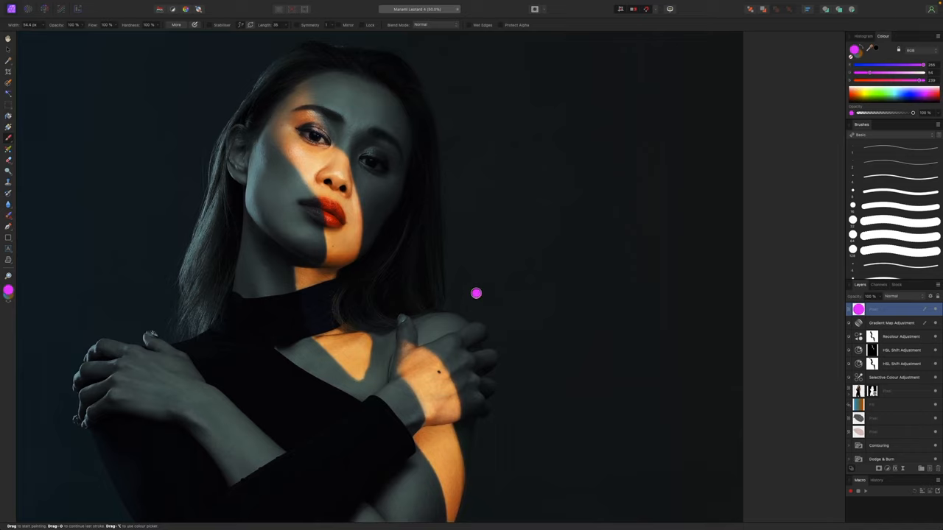
Paint a magenta squiggle on the dark background right of the face with the Paint Brush
left_click_drag(476, 293, 622, 227)
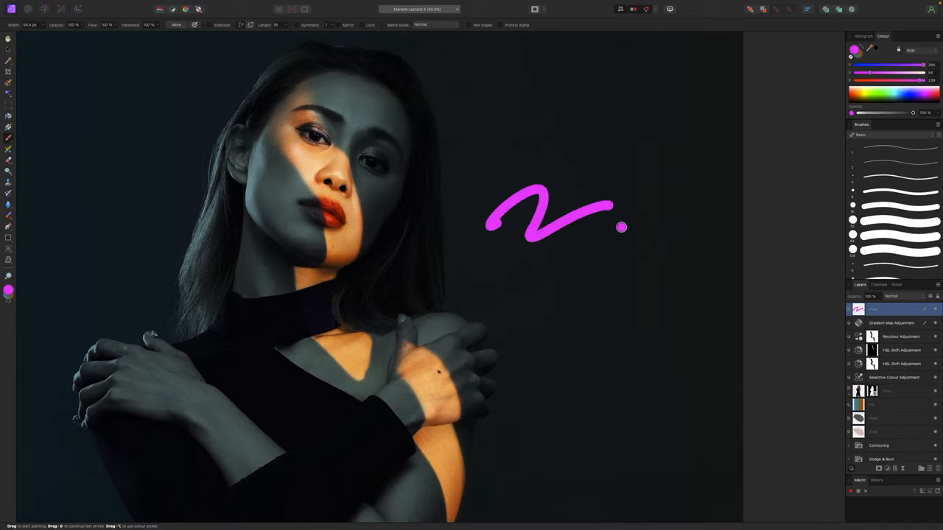
mouse_move(599, 232)
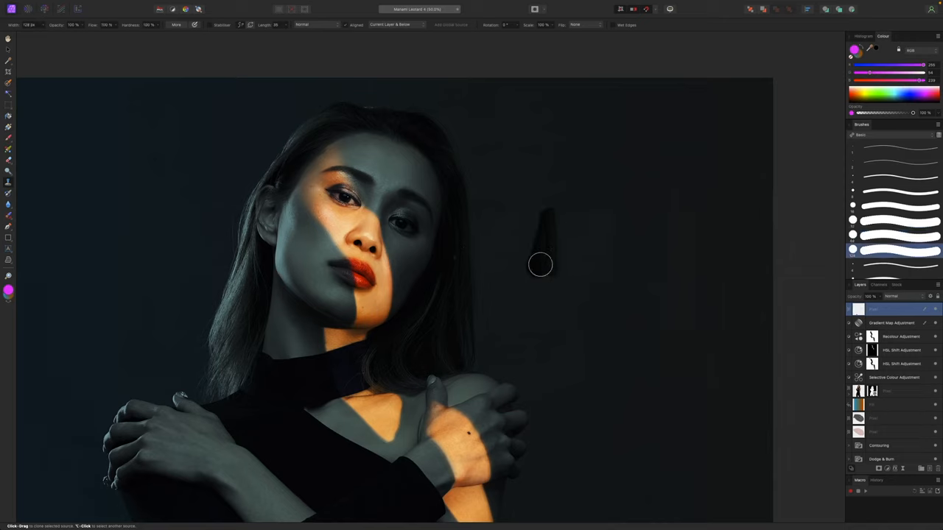
Clone a test stroke of dark background beside the face with the Clone Brush
left_click_drag(540, 264, 645, 249)
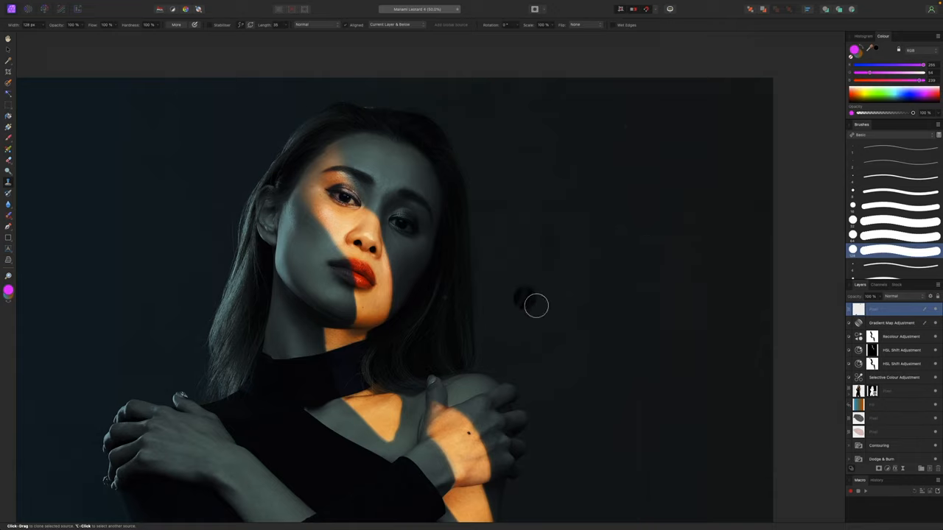
mouse_move(564, 306)
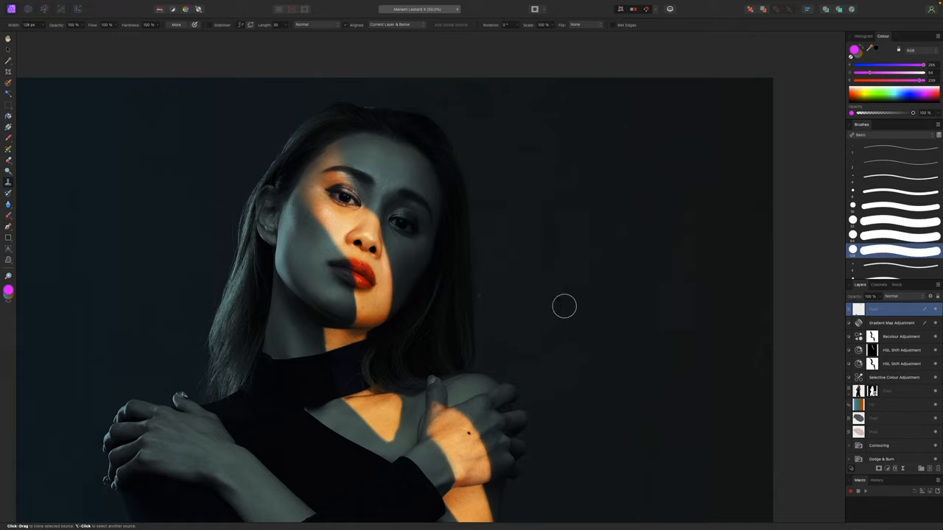
mouse_move(551, 302)
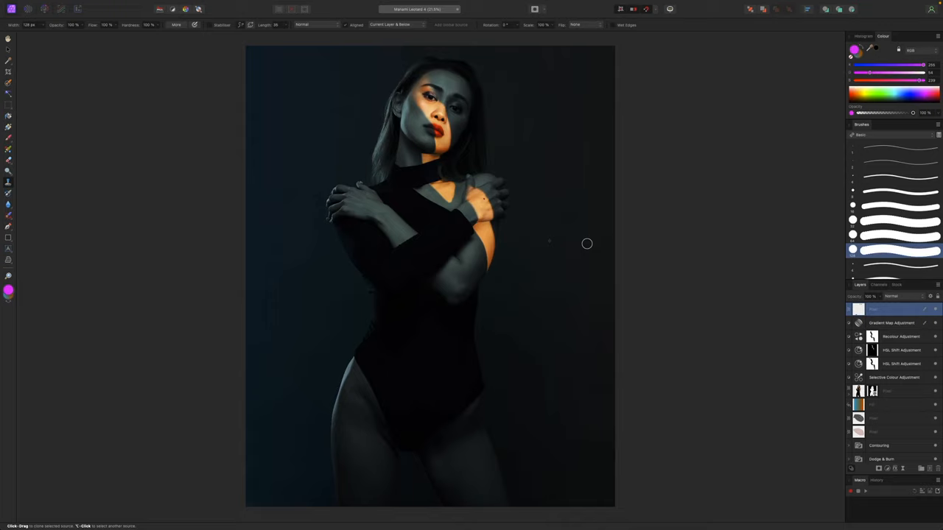
mouse_move(585, 289)
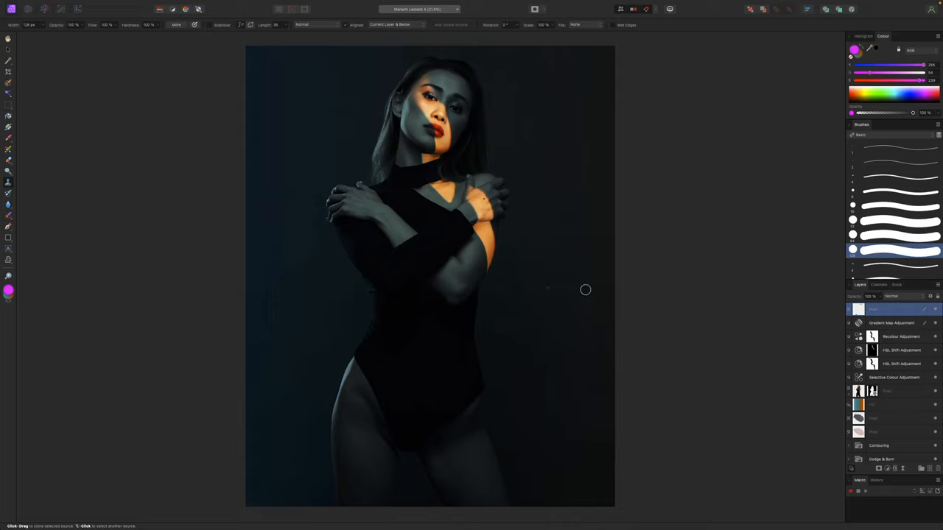
mouse_move(588, 286)
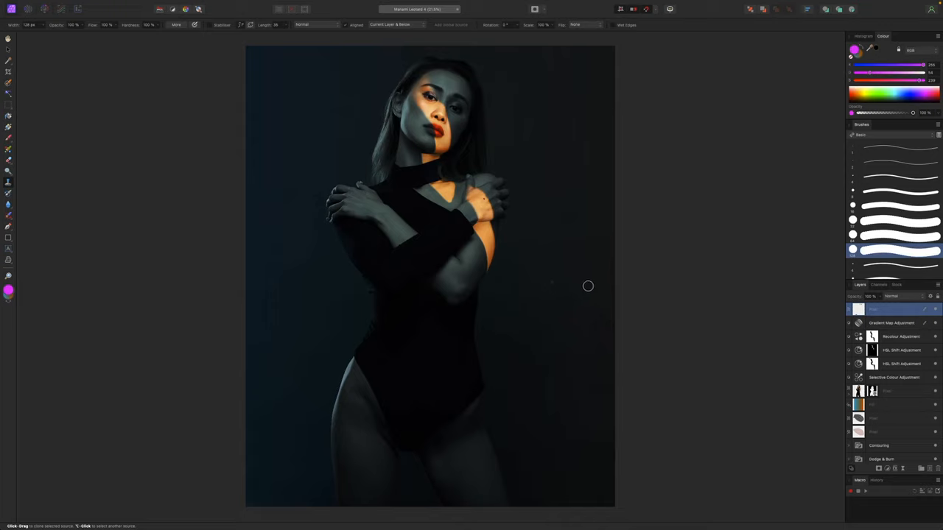
mouse_move(586, 286)
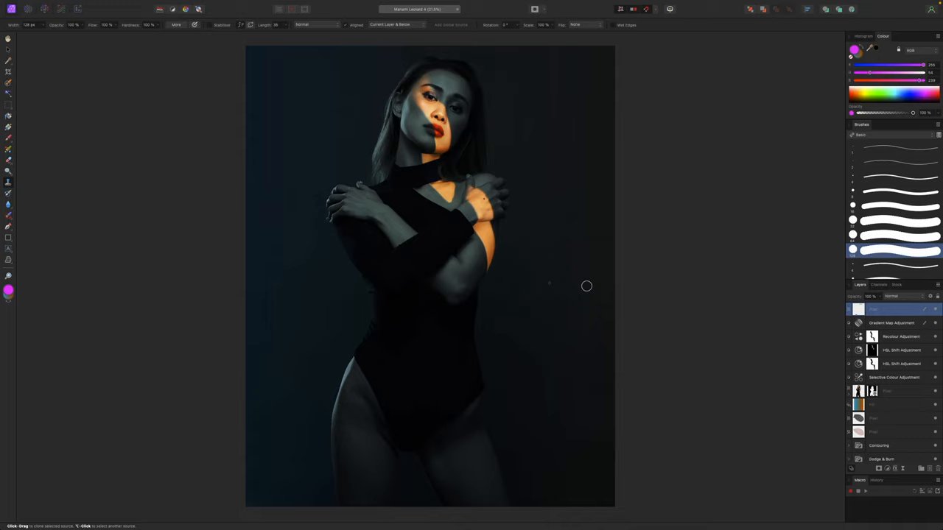
mouse_move(586, 300)
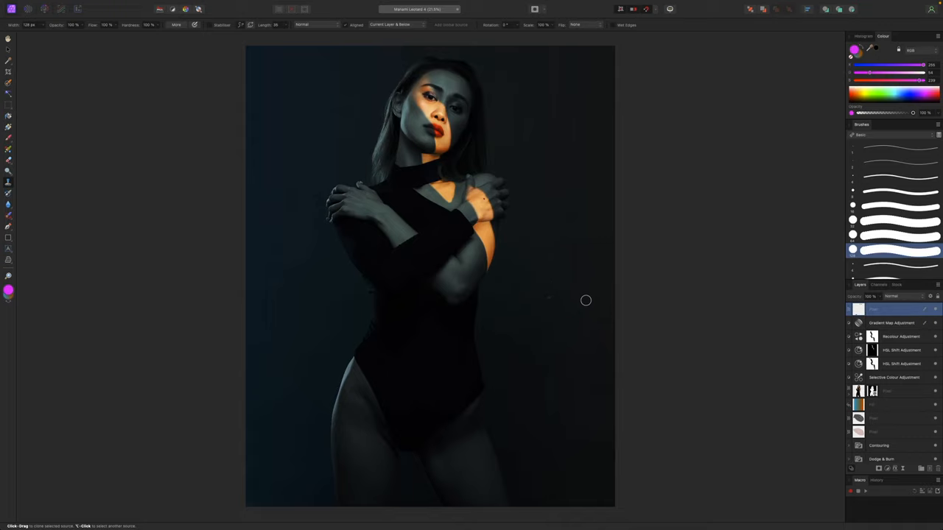